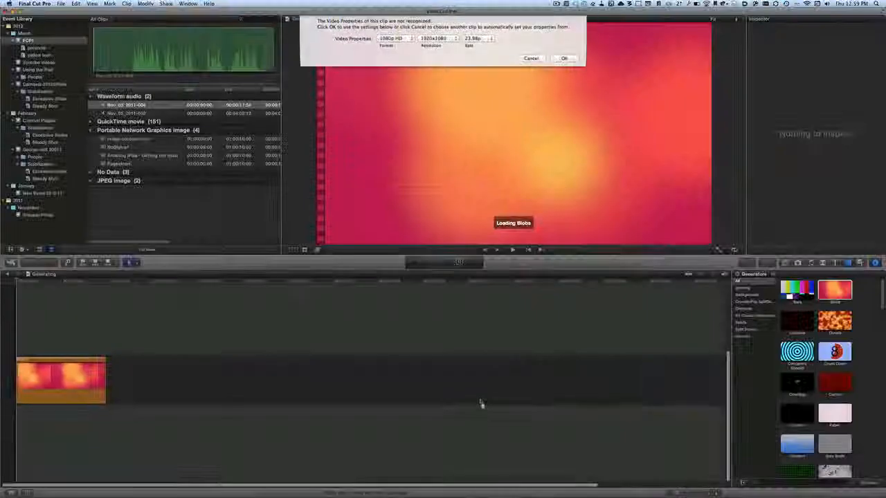
# Accept 1080p HD, 1920x1080, 23.98p video properties for the project.
pyautogui.click(564, 58)
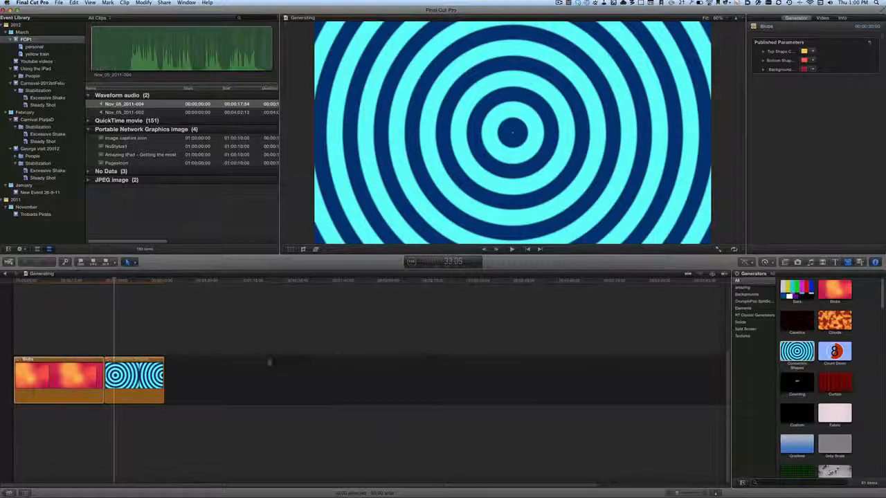
# Place the Concentric Shapes generator in the timeline after the Blobs clip.
pyautogui.click(135, 380)
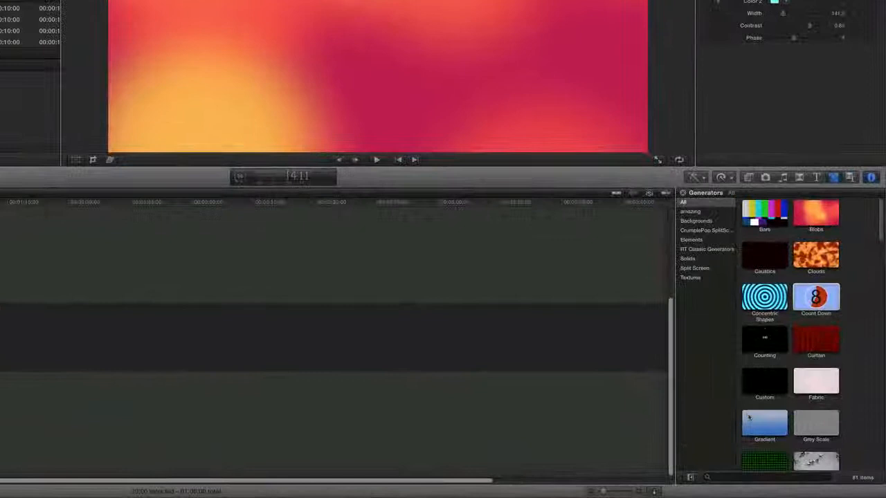
# Select a generator clip and preview the Natural generator in the browser.
pyautogui.doubleClick(764, 443)
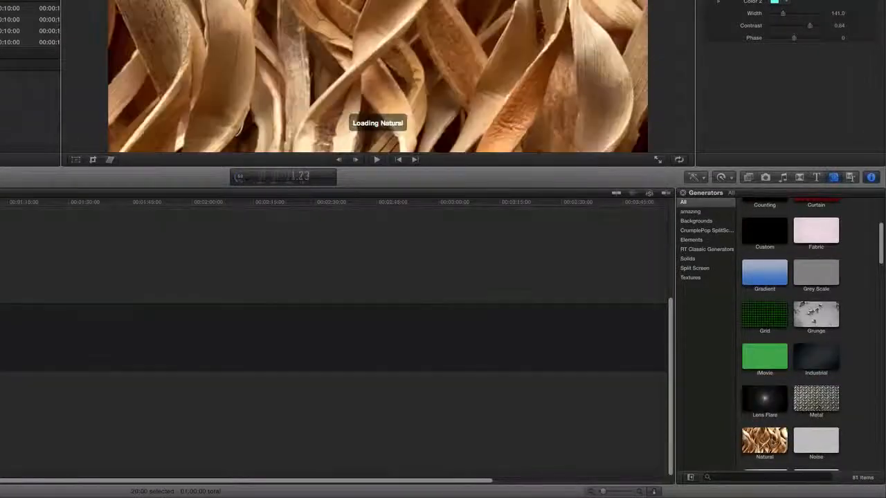
pyautogui.click(764, 441)
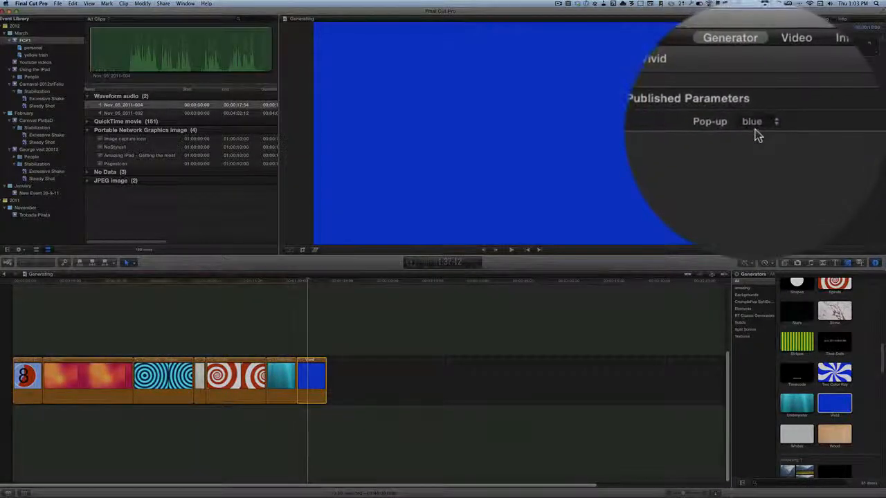
# Set the Vivid clip's colour to orange and the circle shape's fill to yellow.
pyautogui.click(755, 121)
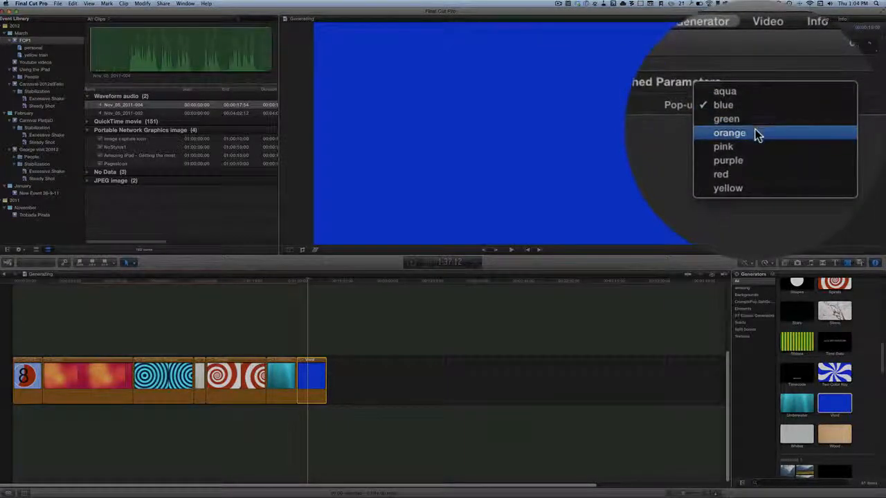
pyautogui.click(729, 133)
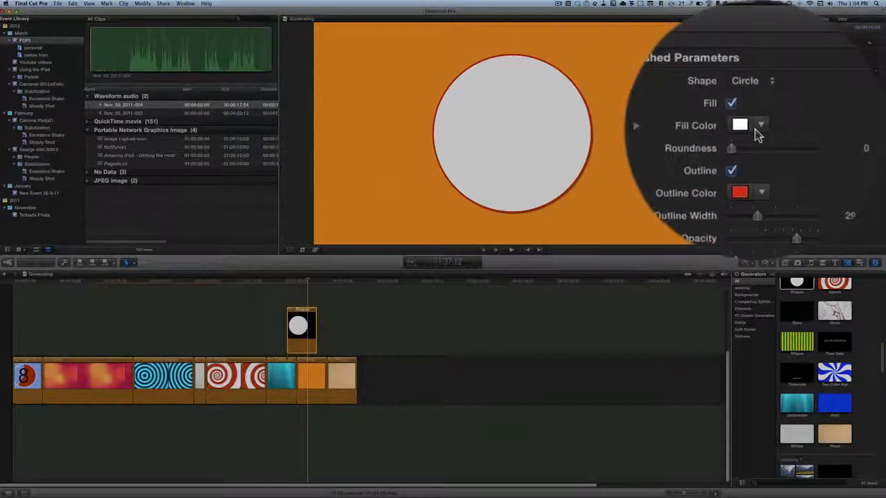
pyautogui.click(761, 126)
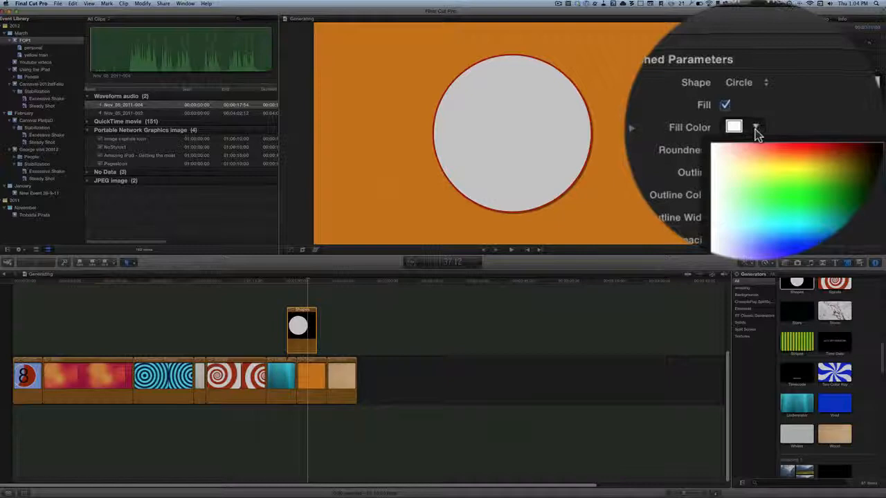
pyautogui.click(796, 166)
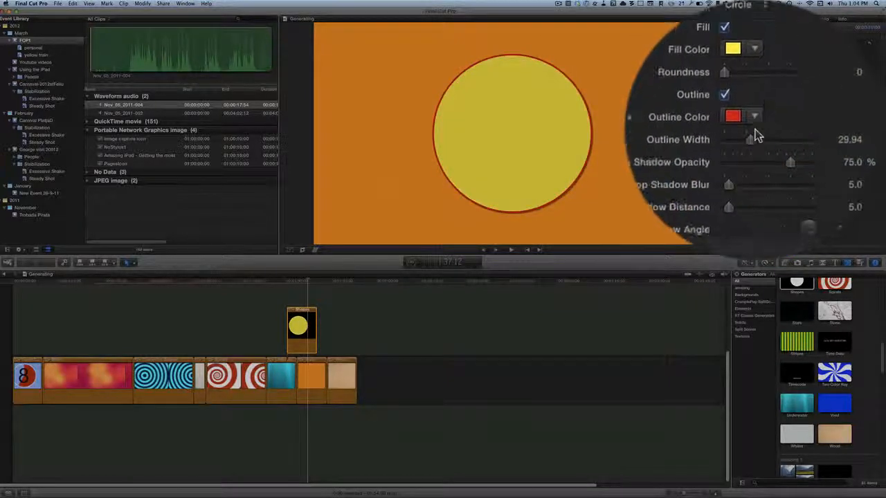